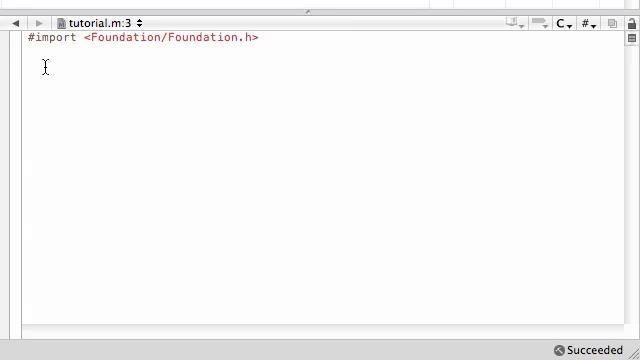
click(28, 65)
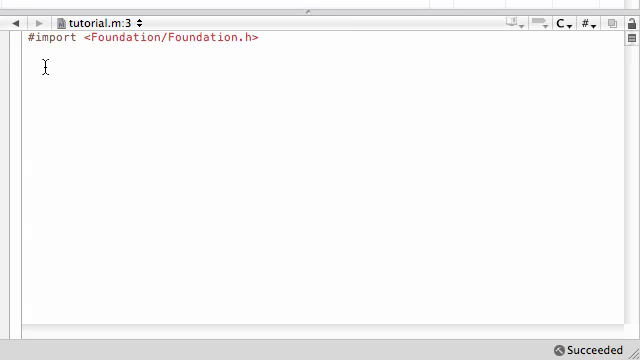
click(30, 67)
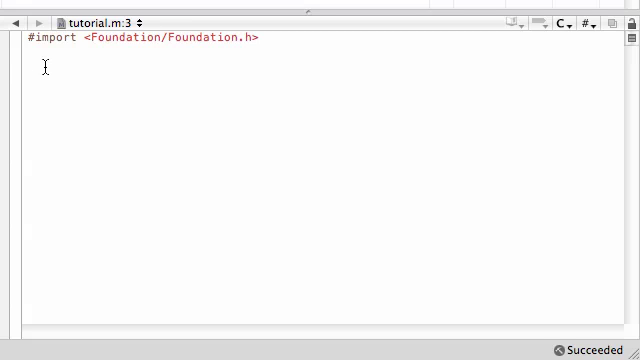
click(30, 65)
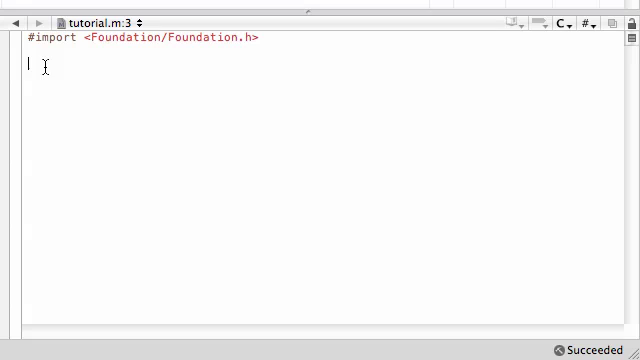
mouse_move(256, 163)
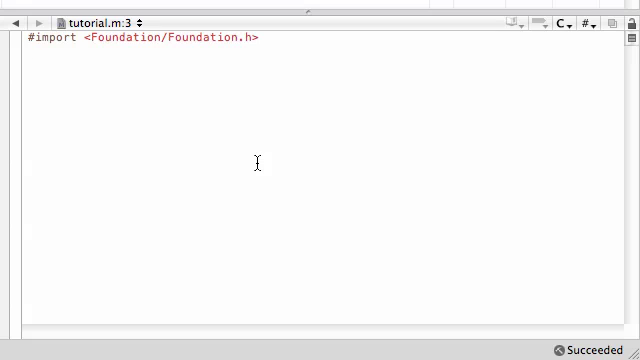
mouse_move(204, 134)
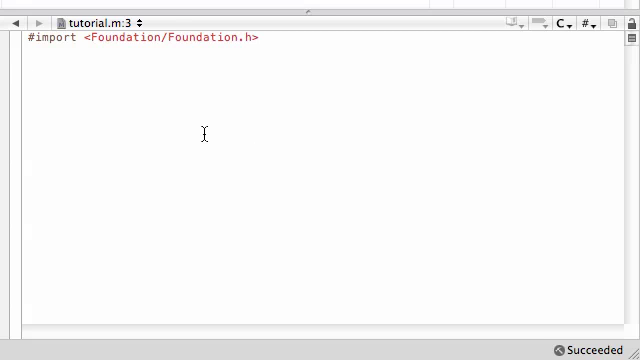
key(Return)
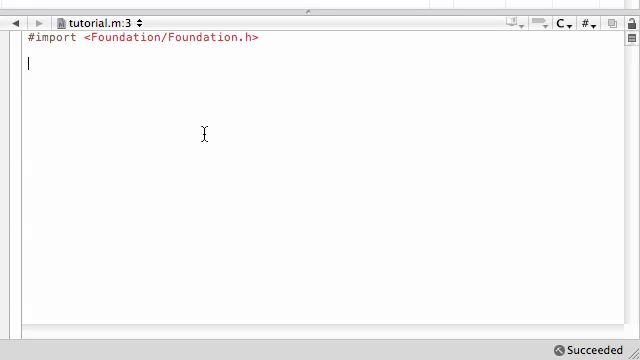
text(@)
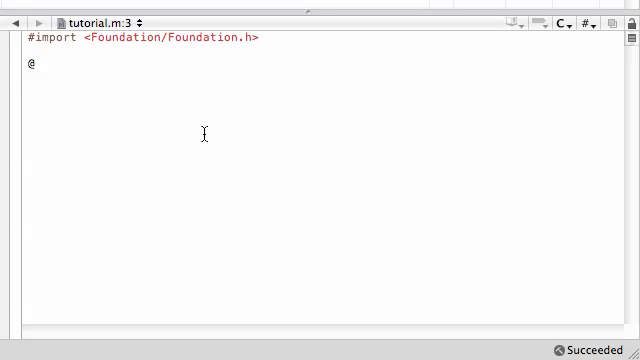
text(interface class : superclass)
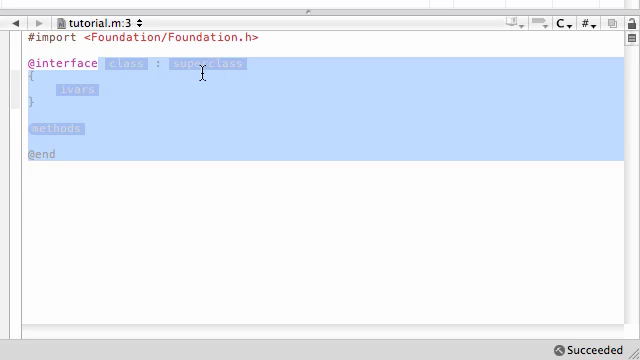
mouse_move(205, 67)
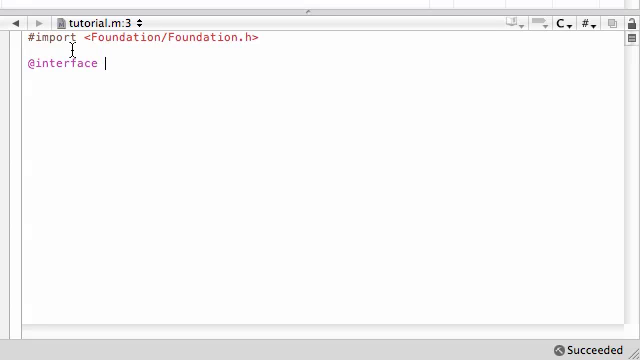
- Declare Person: NSObject with an empty brace block opened on a new line
text(Person:)
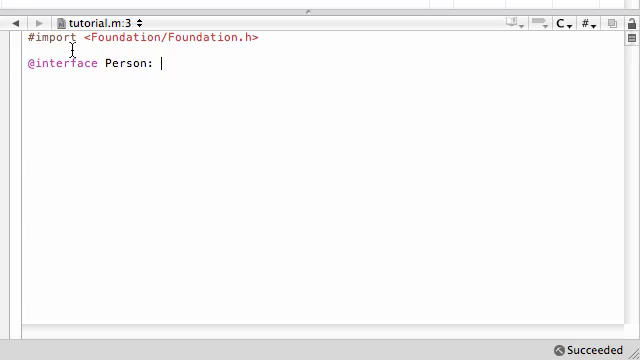
text(NSObject)
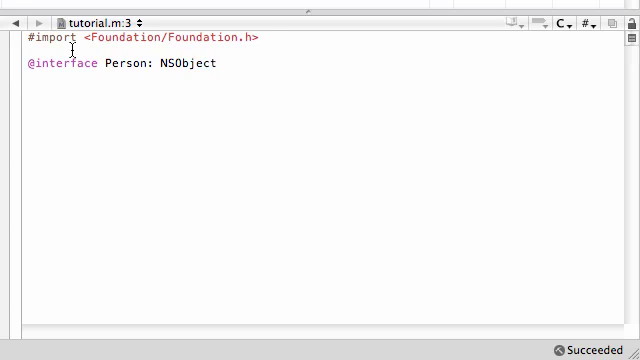
text({})
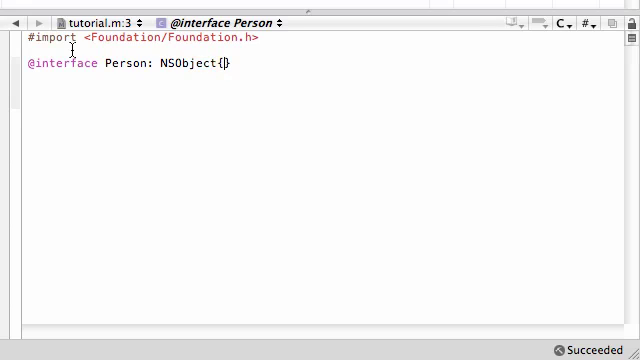
key(enter)
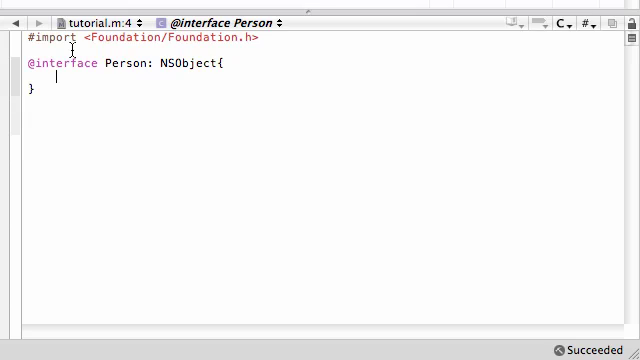
- Add int age; and int weight; instance variables inside Person's braces
text(int ag)
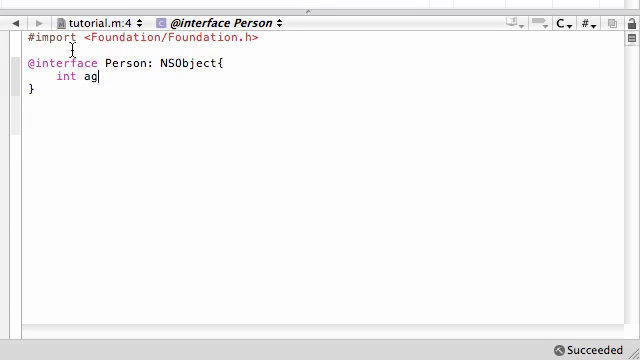
text(e;)
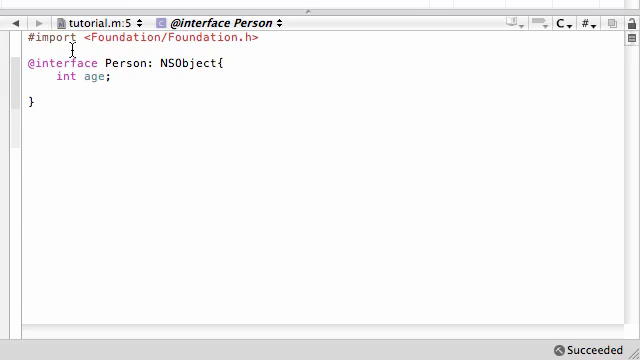
text(int weightr)
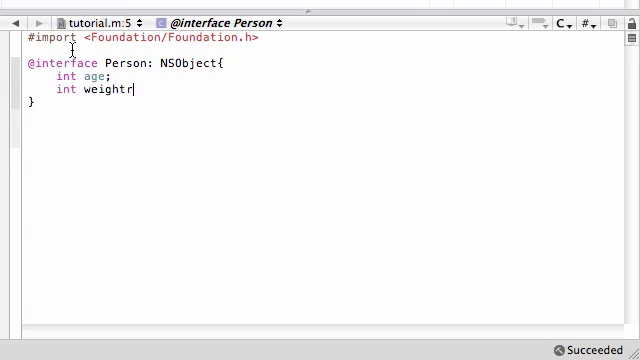
key(BackSpace)
text(;)
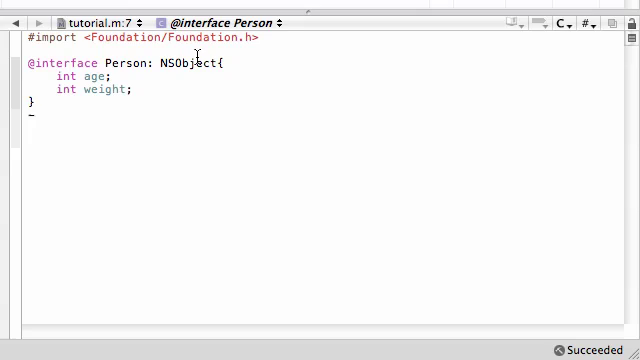
- Begin a method declaration below the braces as -(void)
text({)
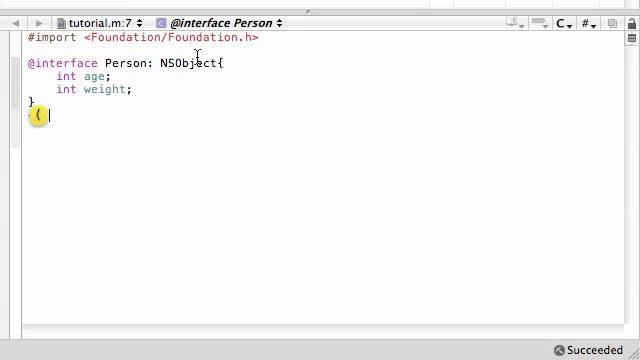
text(-())
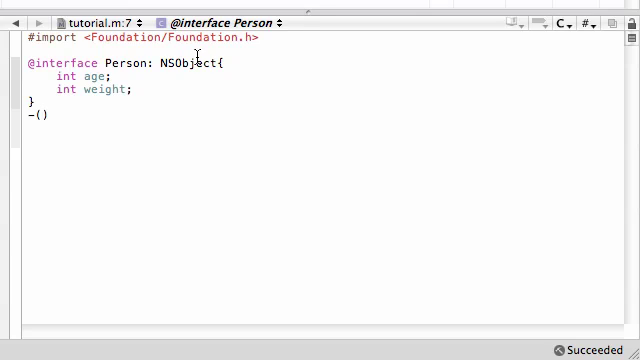
text(int)
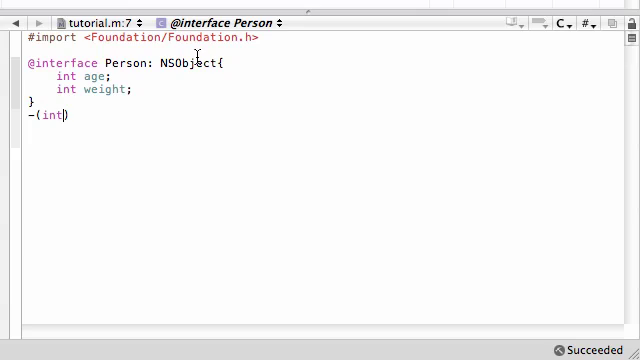
key(backspace)
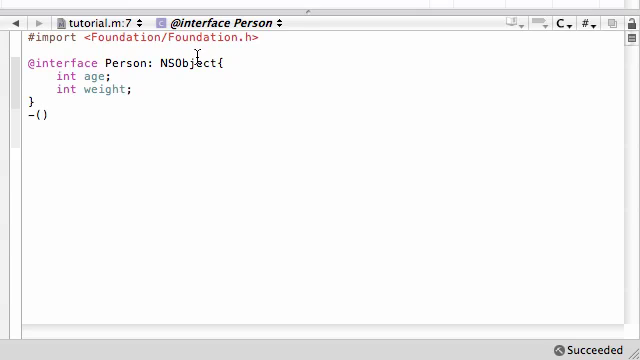
text(void)
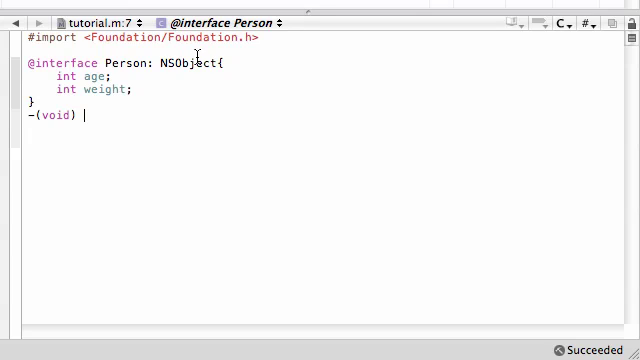
- Name the method print and start the next method line with a minus sign
text(prui)
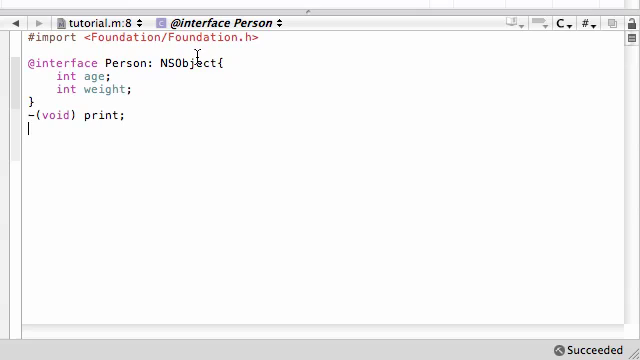
text(-)
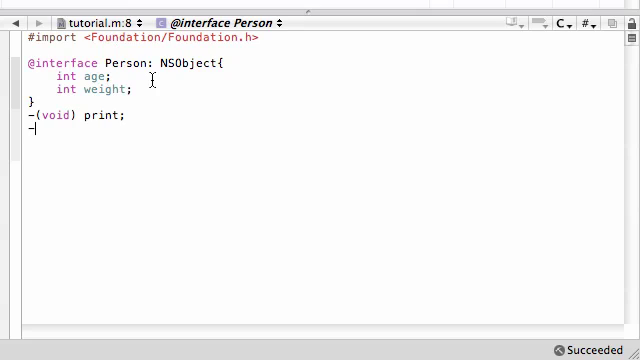
- Declare -(void) setAge below print, discarding the voidPtr suggestion
text({)
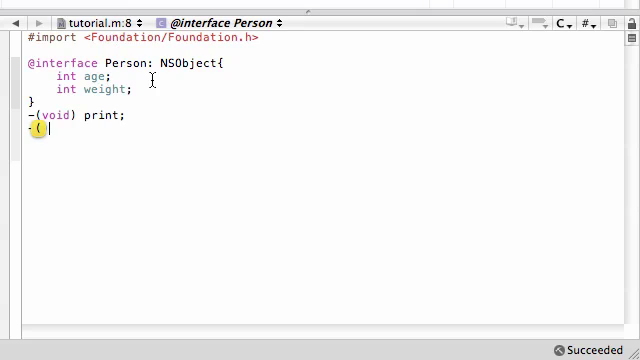
text(voidPtr))
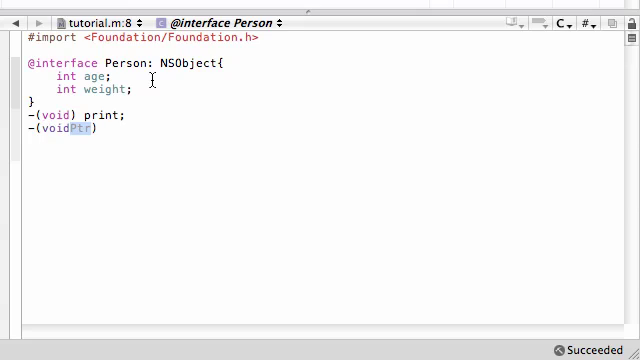
key(Backspace)
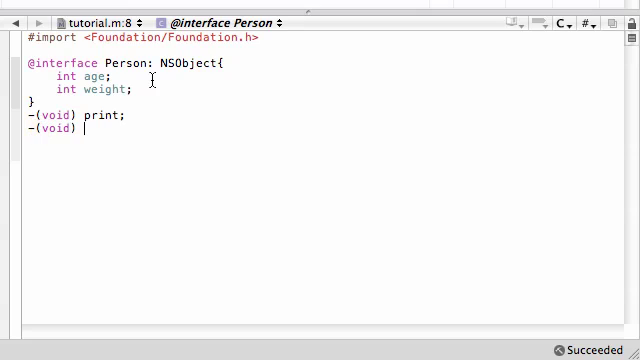
text(setAge:(int)a)
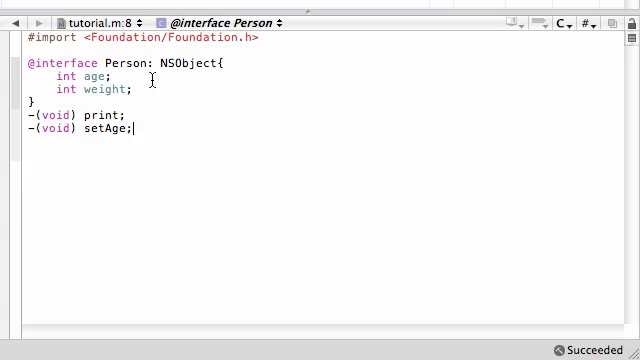
- Give setAge an int parameter a, reading -(void) setAge: (int) a;
key(Backspace)
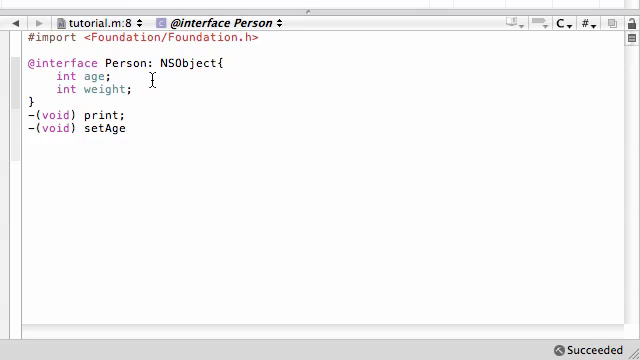
text(:)
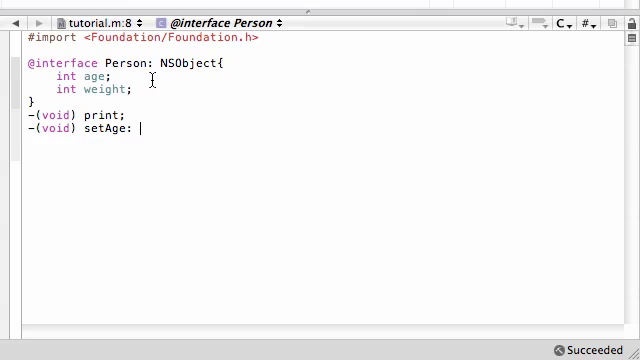
text(())
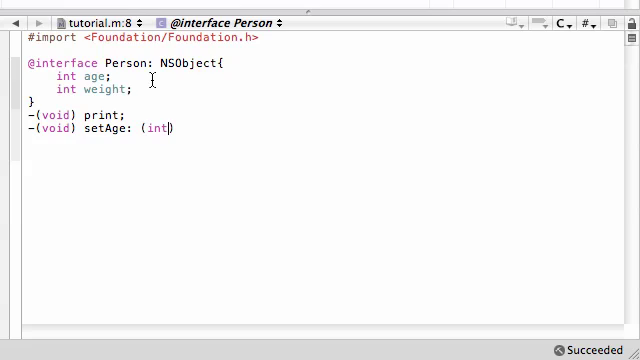
text(" ")
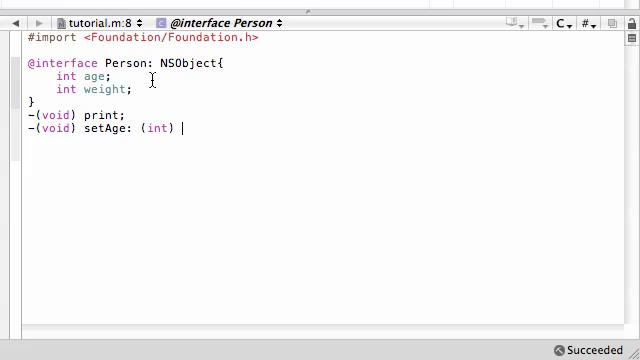
text(a;)
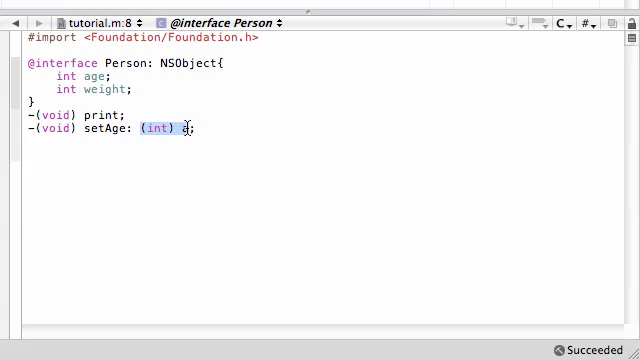
text(a)
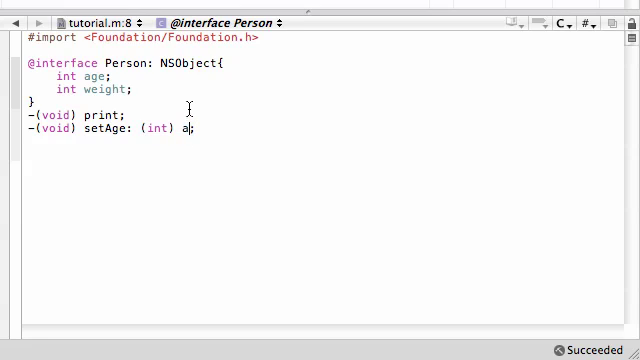
text(;)
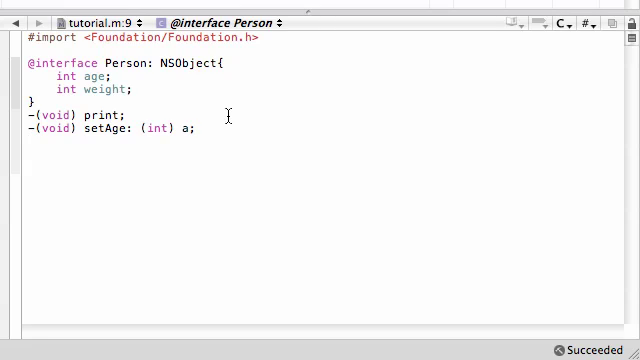
text({)
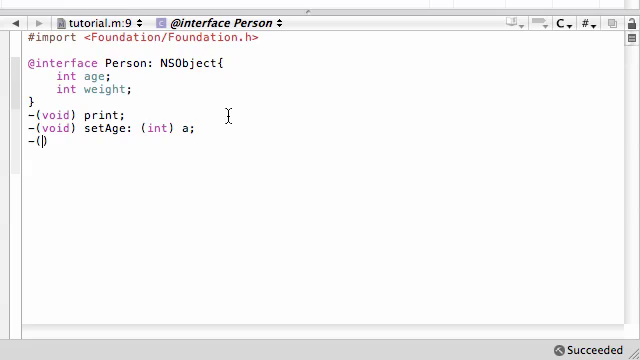
text(void))
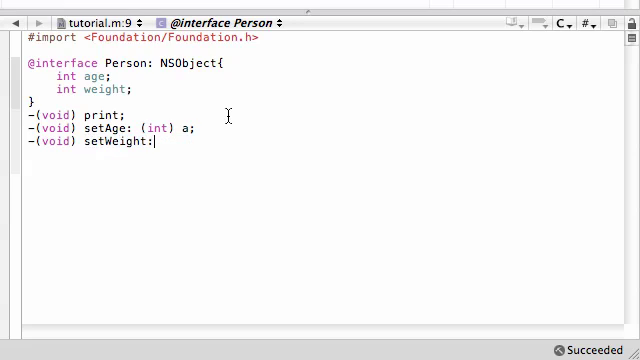
text(())
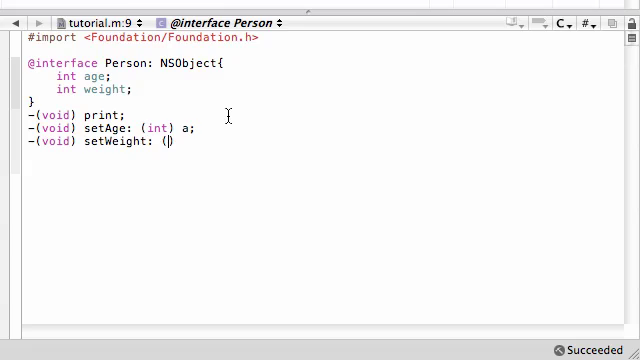
text(int))
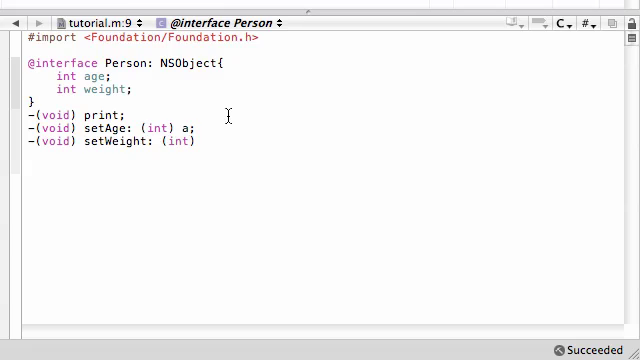
text(w)
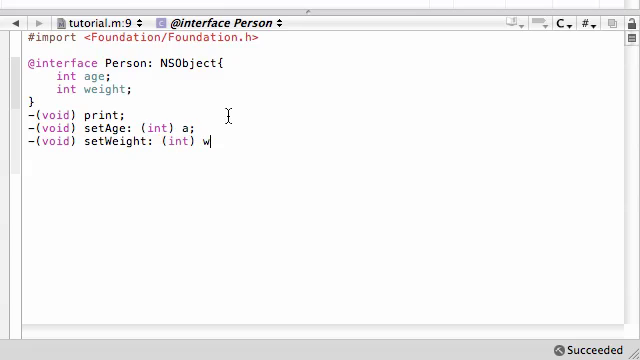
text(;)
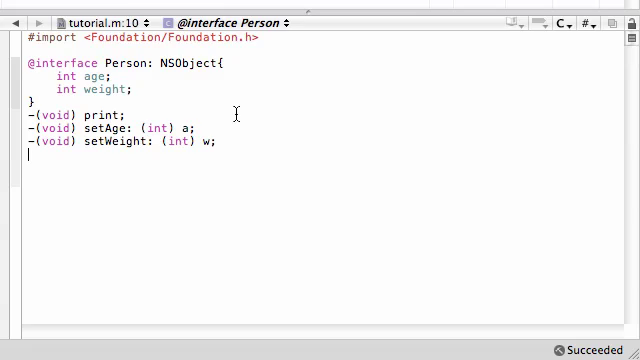
text(@end)
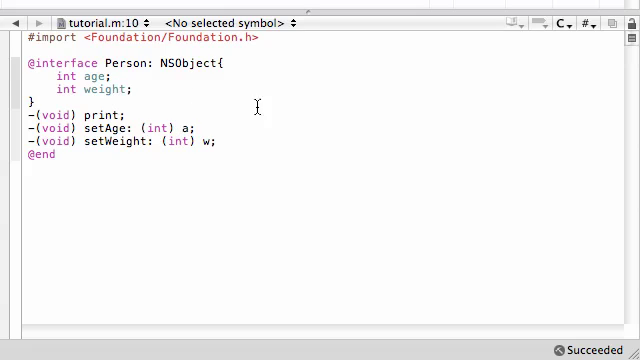
mouse_move(272, 98)
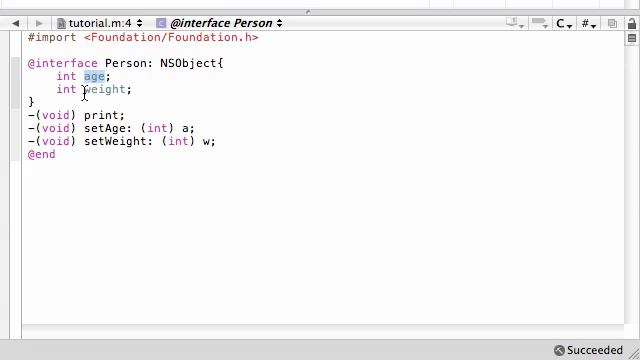
double_click(96, 89)
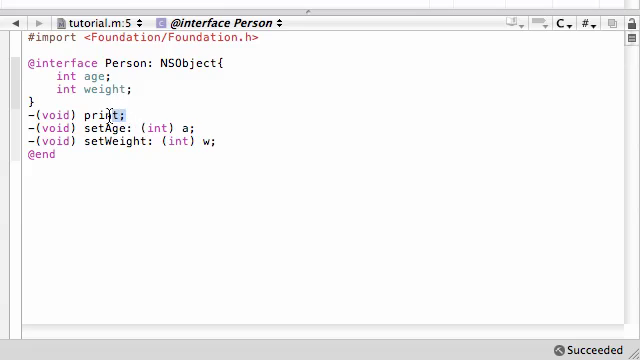
double_click(100, 116)
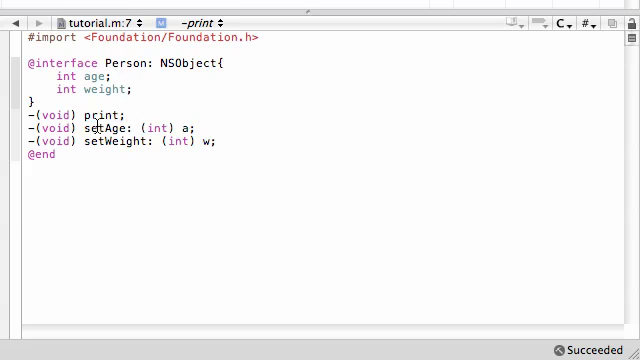
double_click(90, 140)
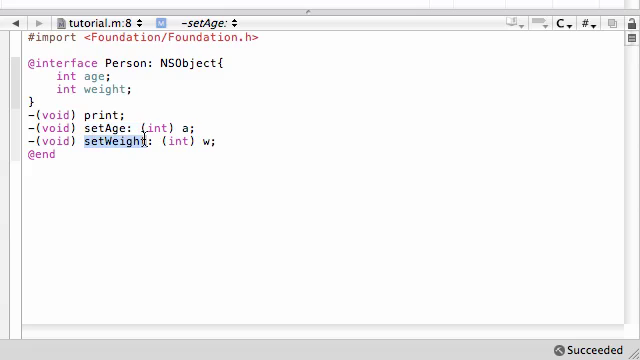